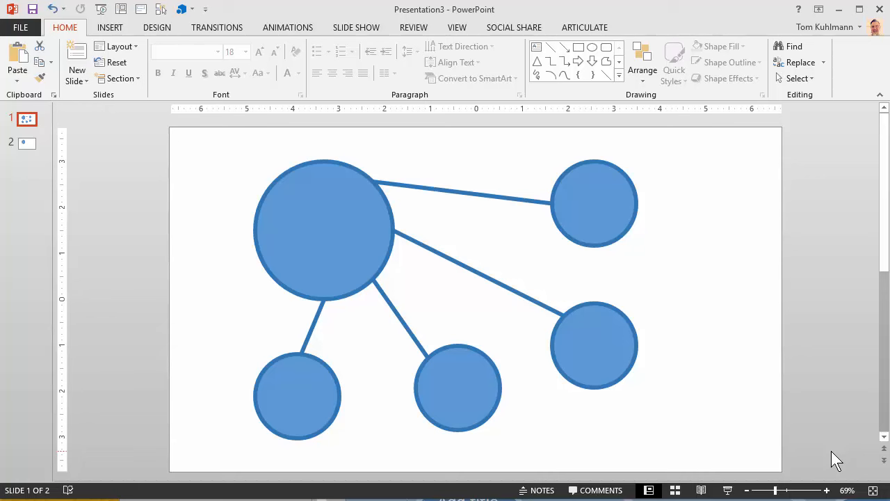
pyautogui.moveTo(777, 431)
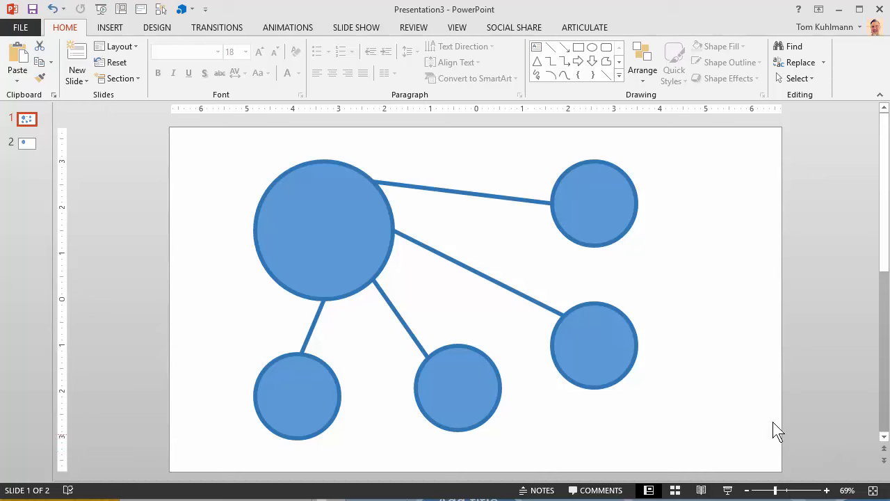
pyautogui.moveTo(368, 245)
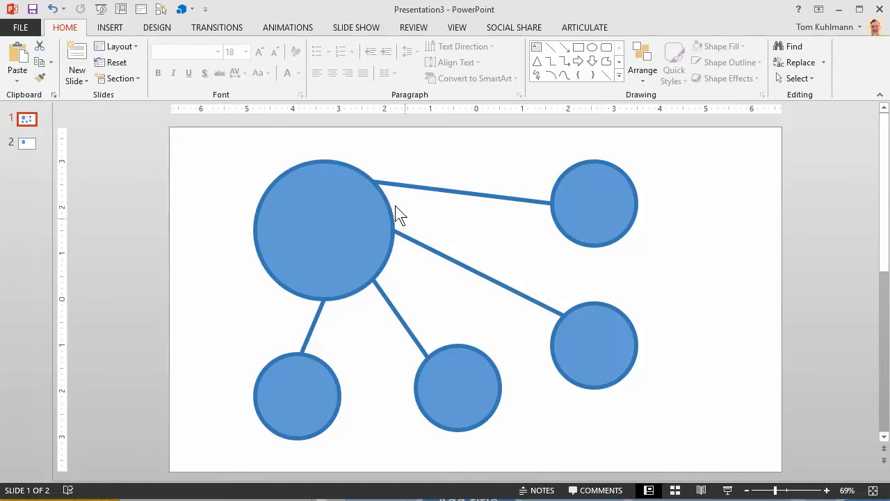
pyautogui.moveTo(431, 403)
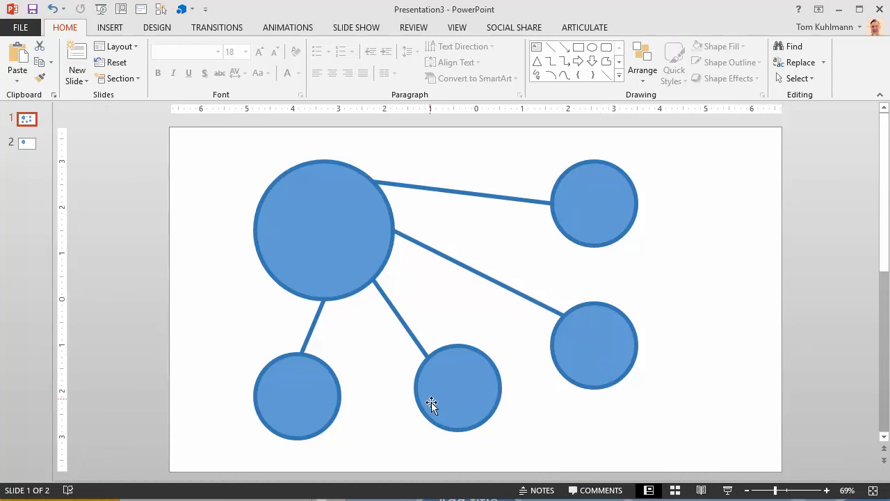
# Step: On slide 2, shrink a copied circle and place four small circles around the large one
pyautogui.click(27, 143)
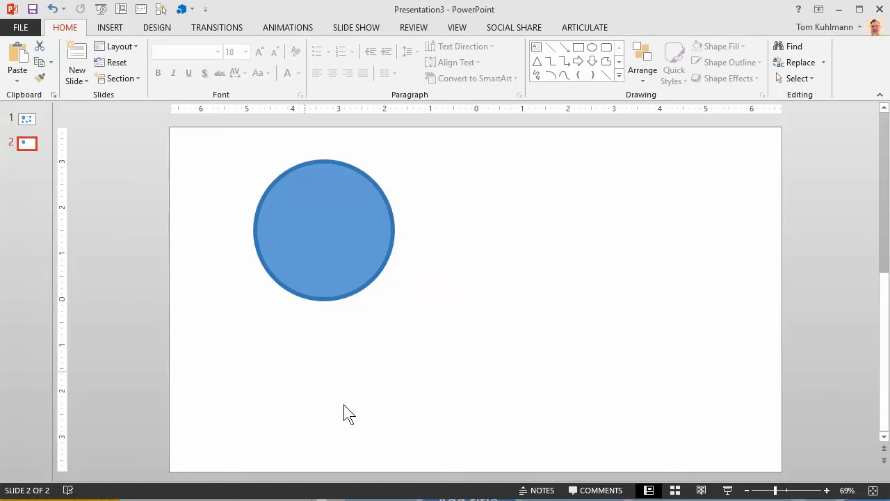
pyautogui.moveTo(337, 267)
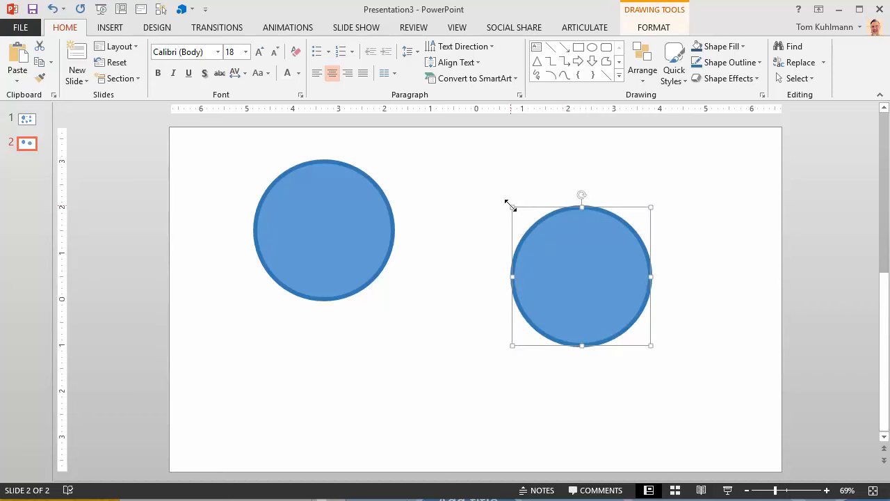
pyautogui.moveTo(582, 276); pyautogui.dragTo(573, 207)
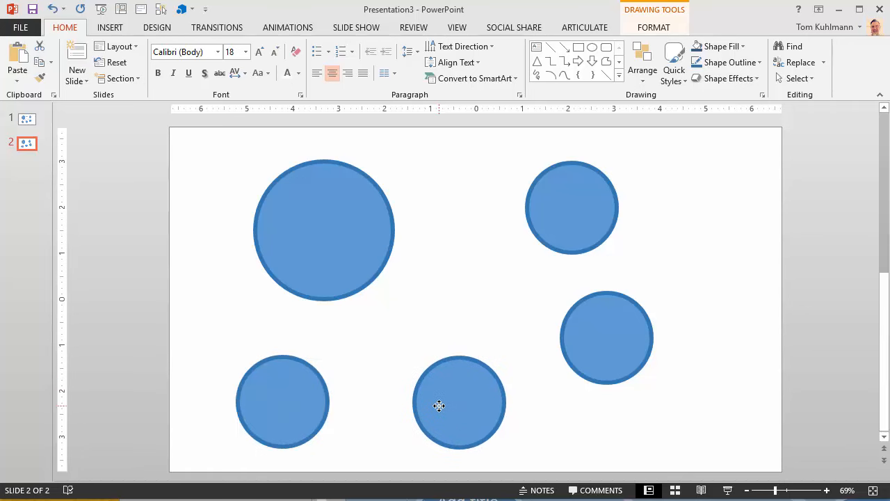
pyautogui.click(459, 402)
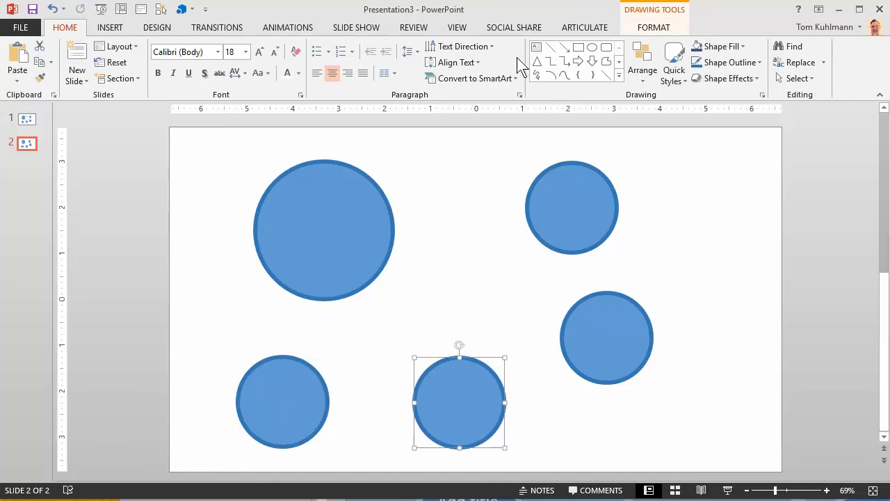
pyautogui.moveTo(563, 55)
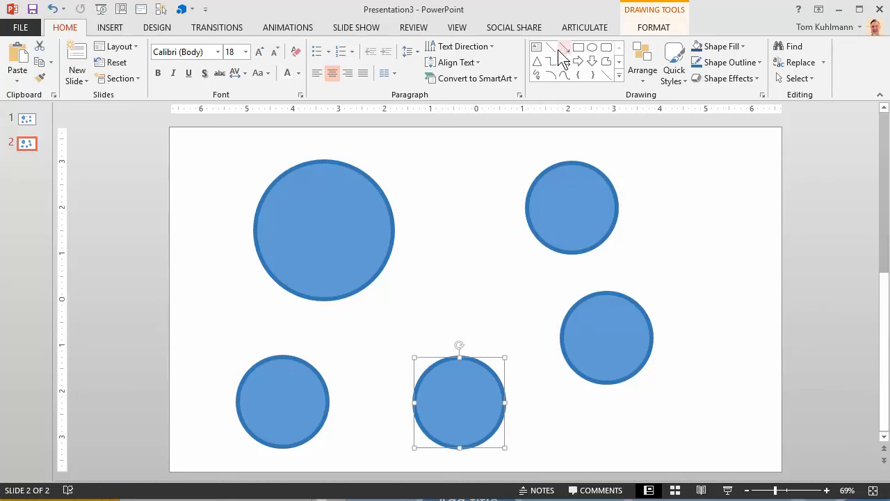
# Step: Draw a line toward the top-right circle and format-paint it with the large circle's outline
pyautogui.moveTo(400, 158); pyautogui.dragTo(499, 196)
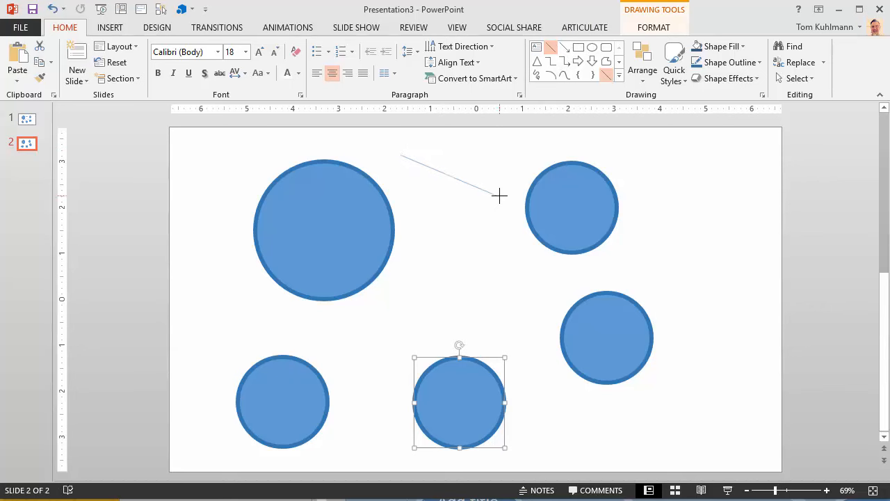
pyautogui.click(323, 229)
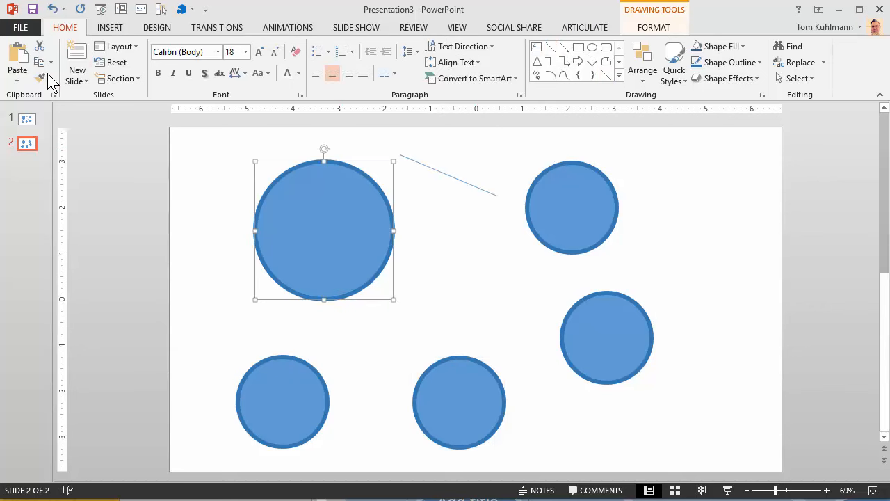
pyautogui.click(713, 259)
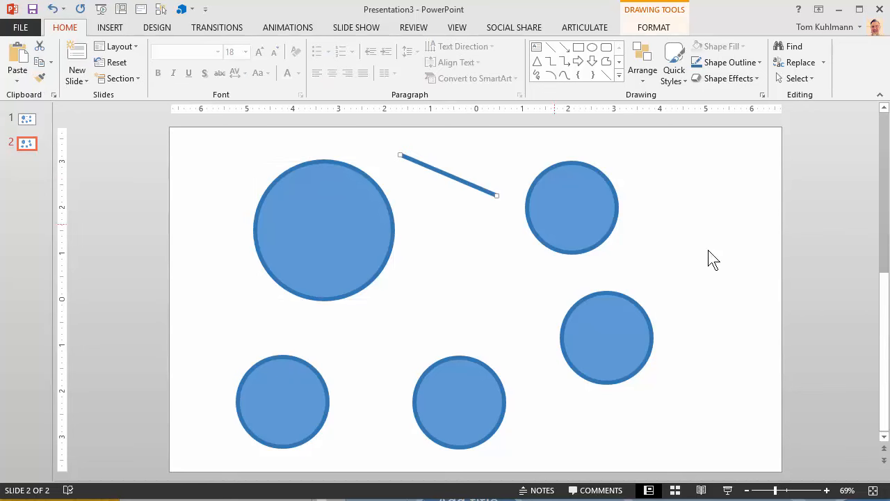
pyautogui.moveTo(452, 181)
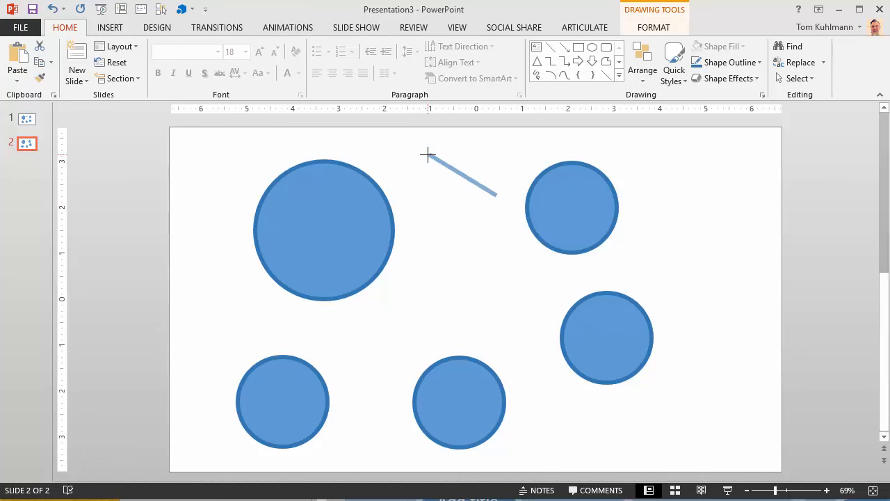
# Step: Glue the line's ends to the large circle's edge and the top-right circle
pyautogui.moveTo(428, 154); pyautogui.dragTo(495, 196)
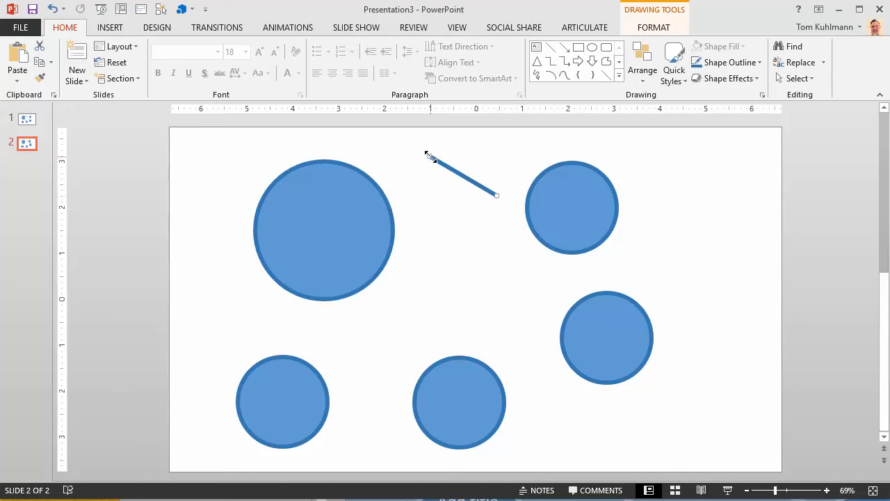
pyautogui.moveTo(428, 155); pyautogui.dragTo(403, 195)
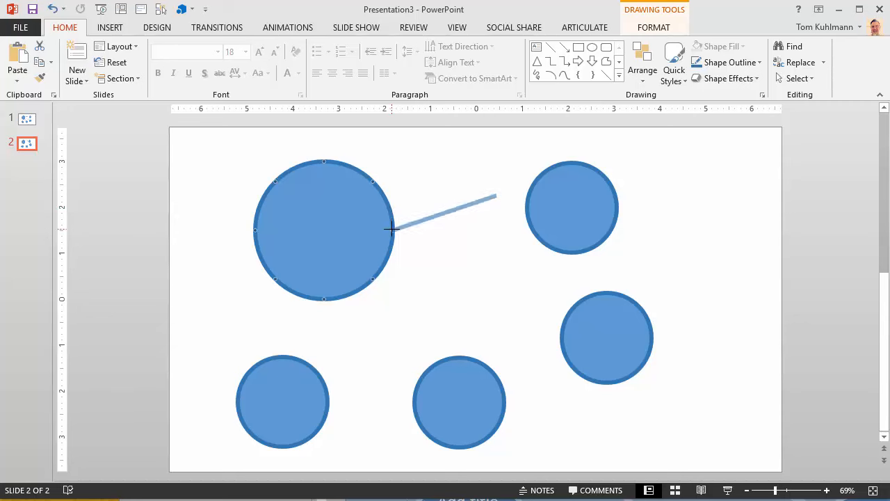
pyautogui.moveTo(393, 230); pyautogui.dragTo(374, 182)
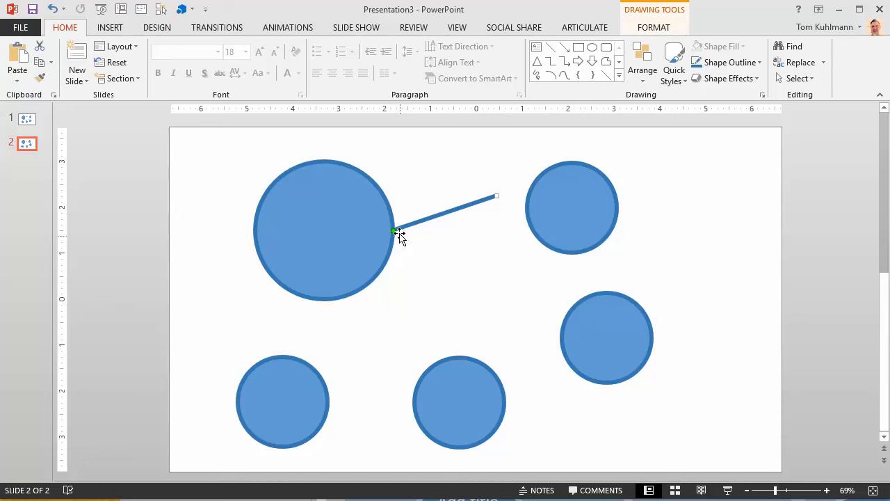
pyautogui.moveTo(463, 263)
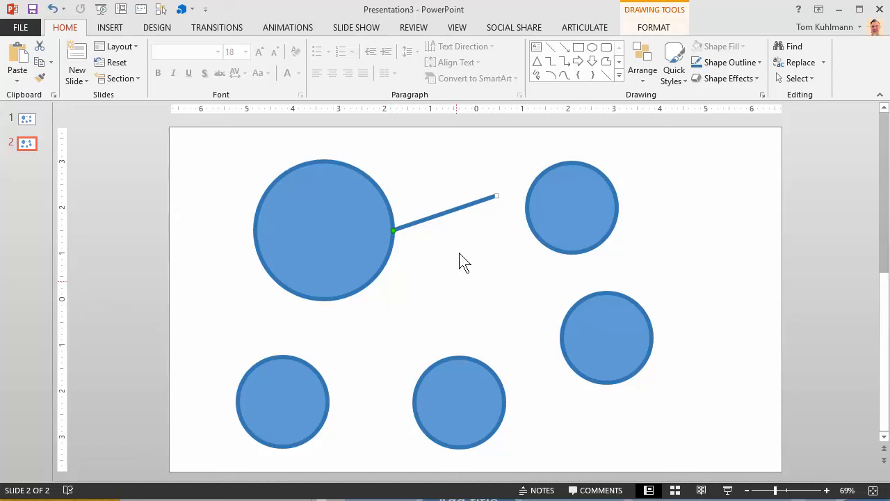
pyautogui.moveTo(475, 256)
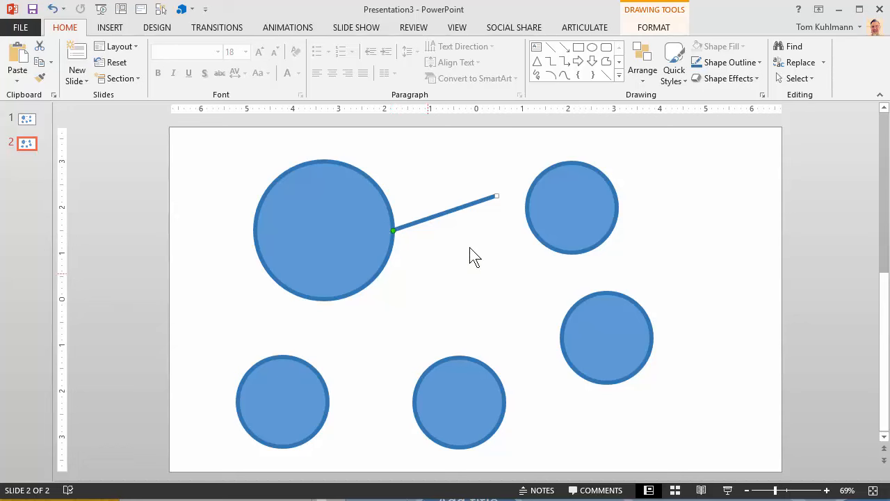
pyautogui.moveTo(496, 196); pyautogui.dragTo(529, 226)
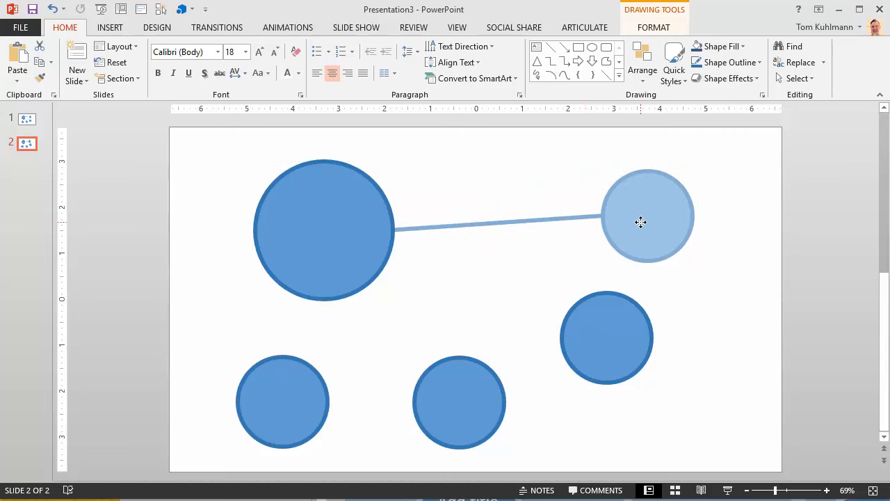
# Step: Move the top-right circle, attach the line to its centre, and send the line behind
pyautogui.moveTo(640, 222); pyautogui.dragTo(581, 230)
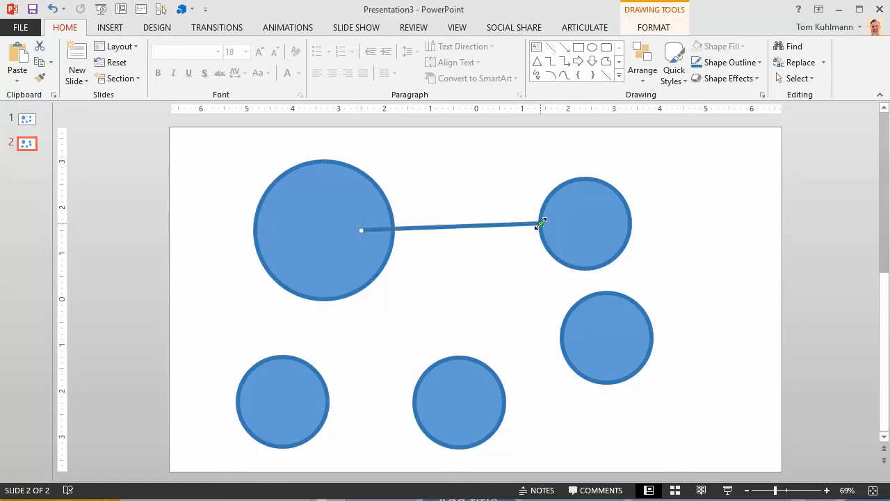
pyautogui.moveTo(543, 223); pyautogui.dragTo(576, 219)
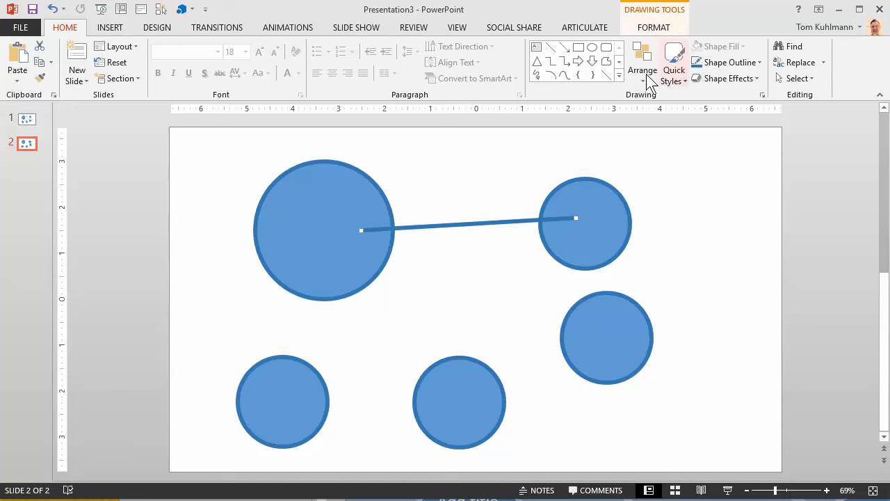
pyautogui.click(641, 63)
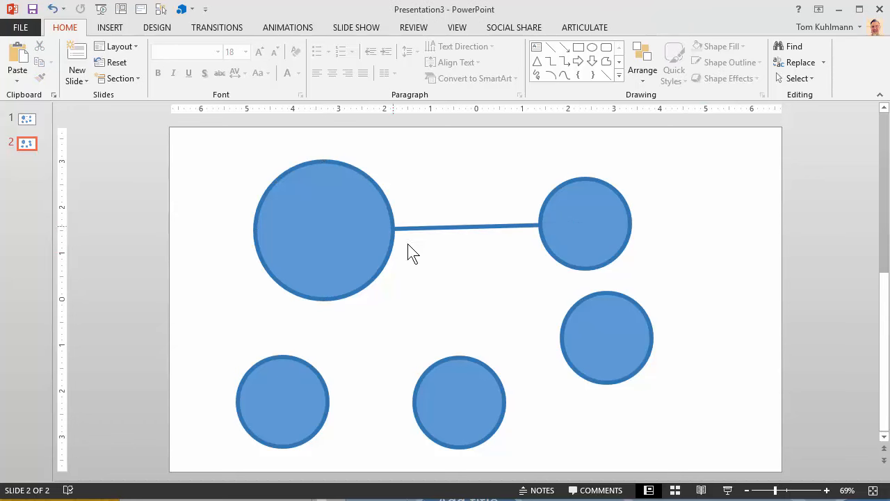
pyautogui.moveTo(451, 231)
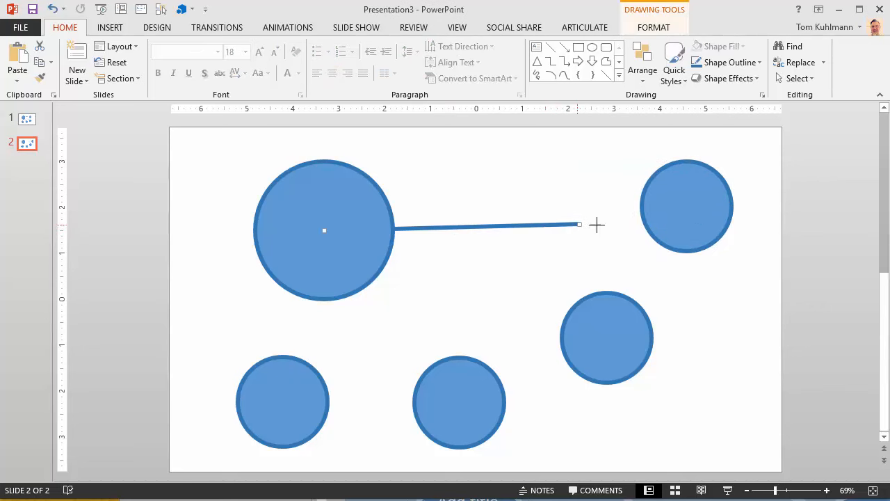
# Step: Reposition the connected small circle up and to the right, its line staying attached
pyautogui.moveTo(580, 224); pyautogui.dragTo(695, 206)
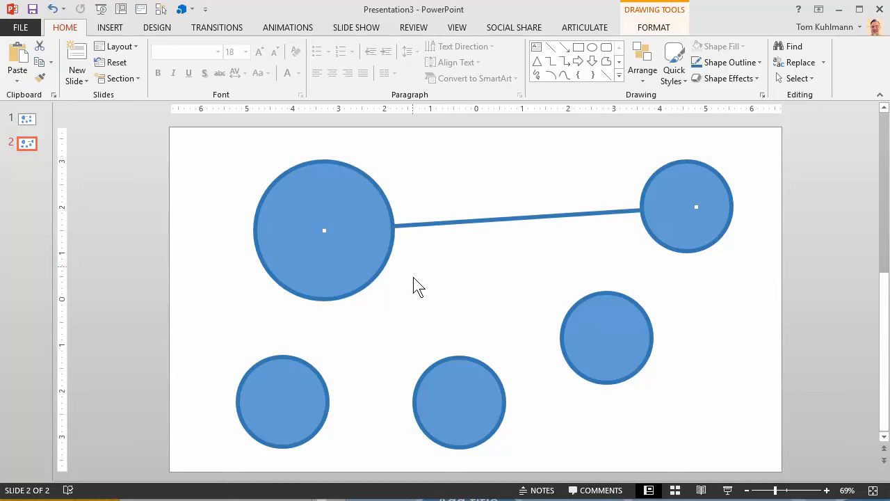
pyautogui.moveTo(712, 195)
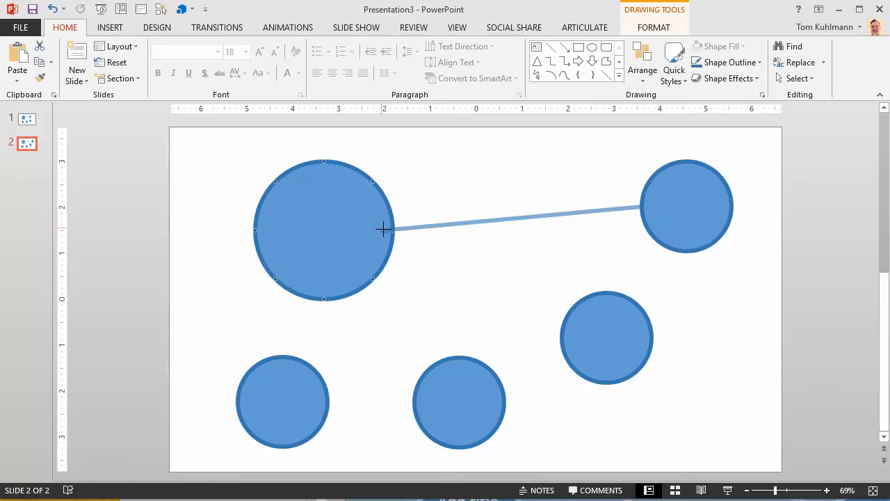
pyautogui.moveTo(686, 206); pyautogui.dragTo(503, 213)
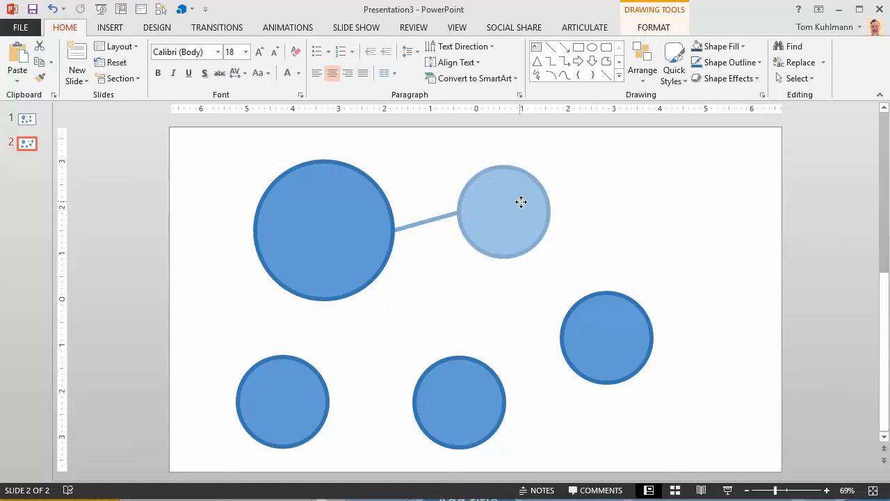
pyautogui.moveTo(503, 212); pyautogui.dragTo(562, 193)
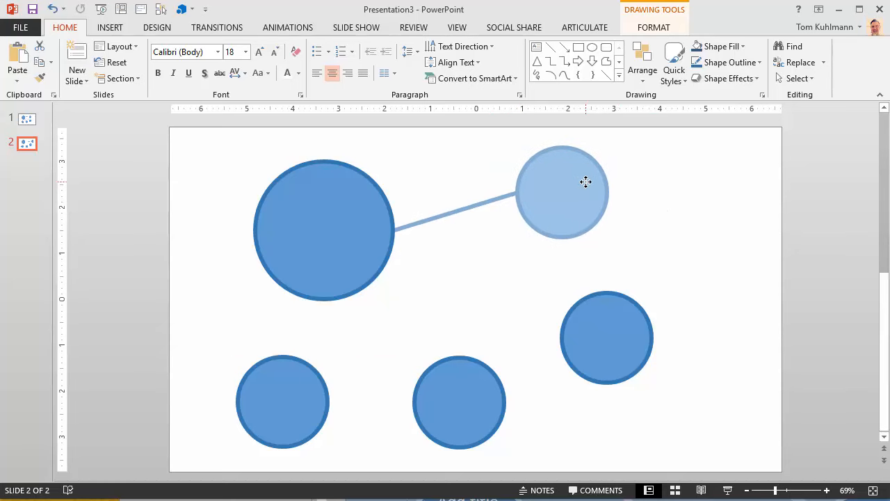
pyautogui.click(562, 192)
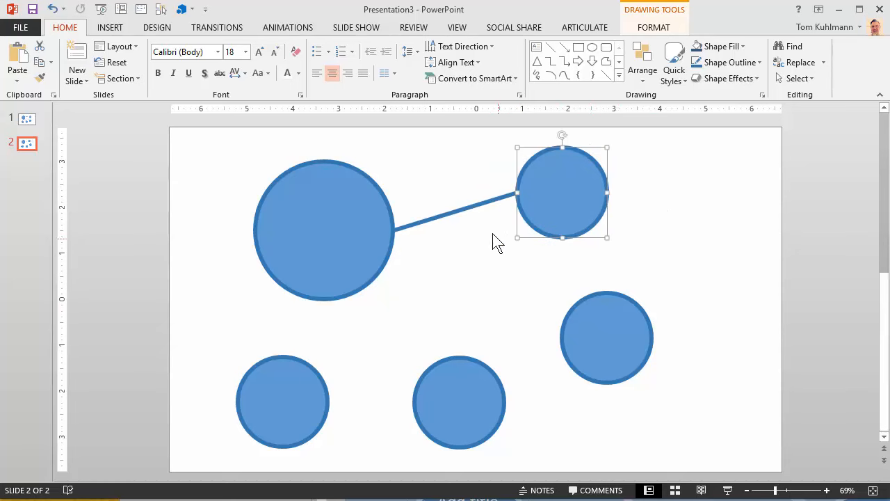
pyautogui.click(456, 236)
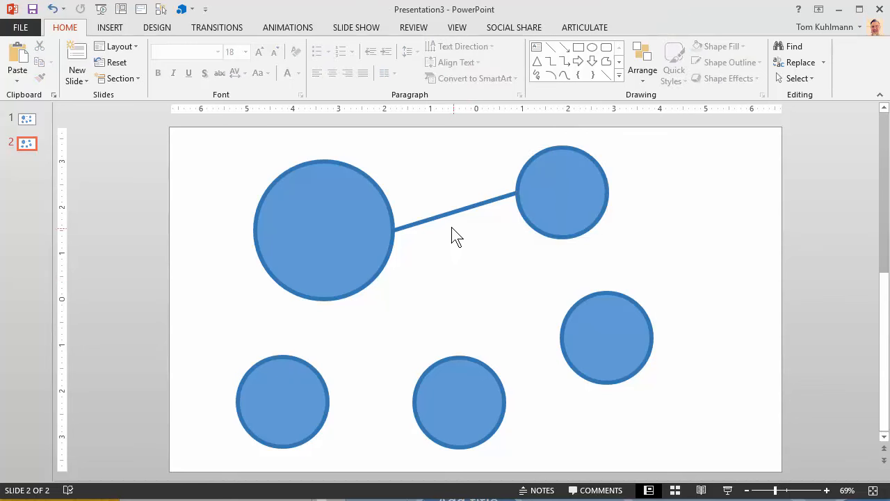
# Step: Draw lines from the large circle to the right, lower-middle and lower-left circles
pyautogui.click(456, 222)
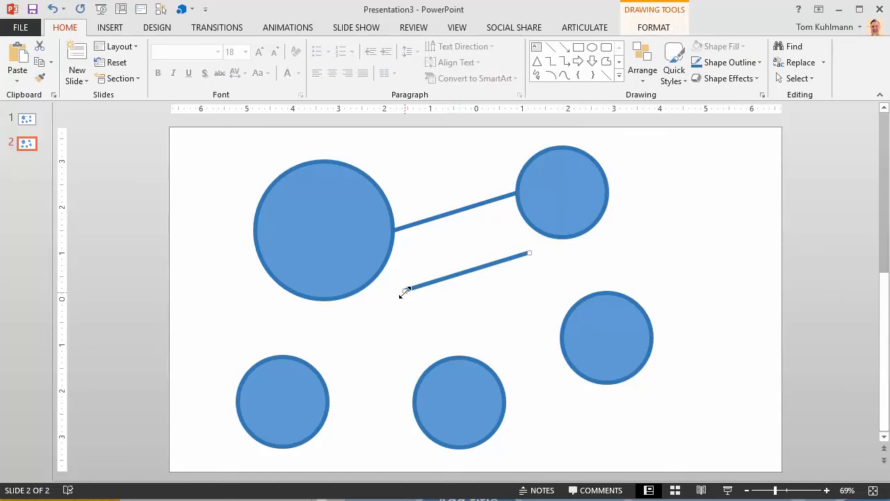
pyautogui.moveTo(406, 291); pyautogui.dragTo(372, 278)
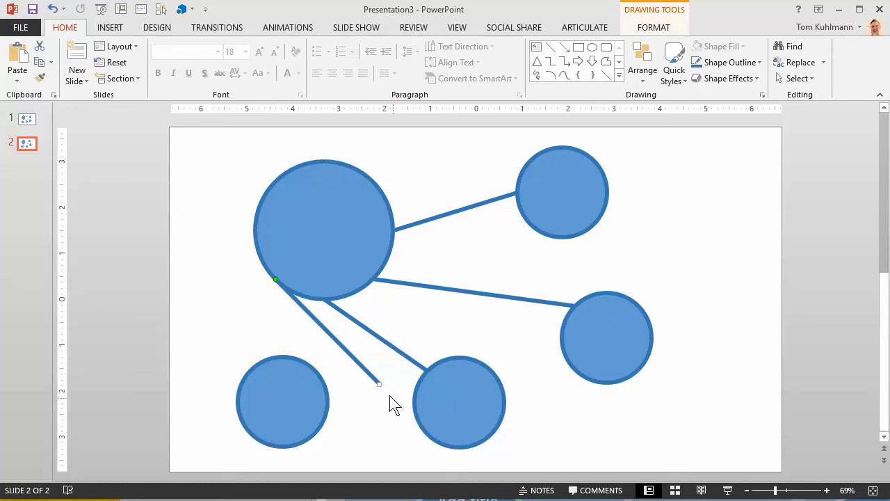
pyautogui.moveTo(378, 382); pyautogui.dragTo(283, 356)
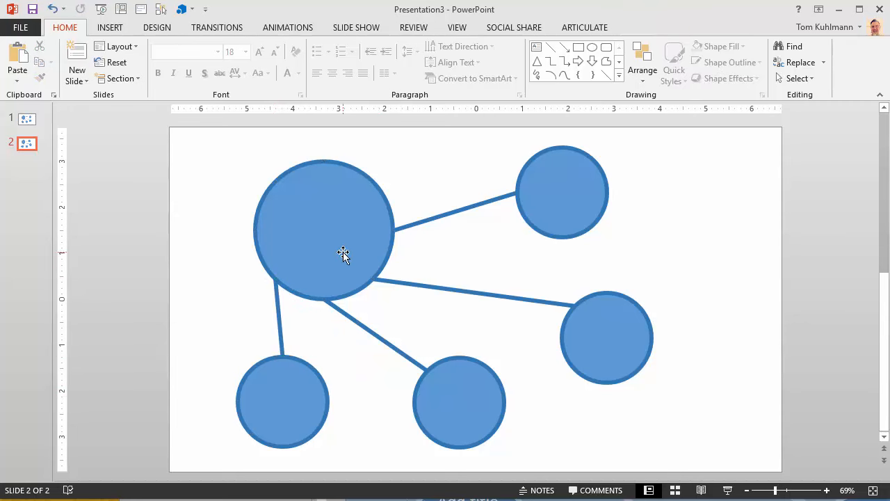
pyautogui.moveTo(463, 214)
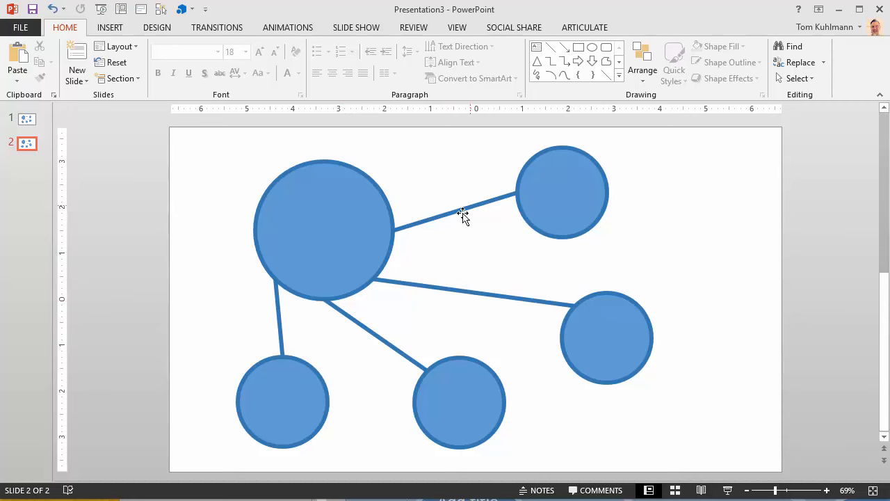
pyautogui.moveTo(552, 322)
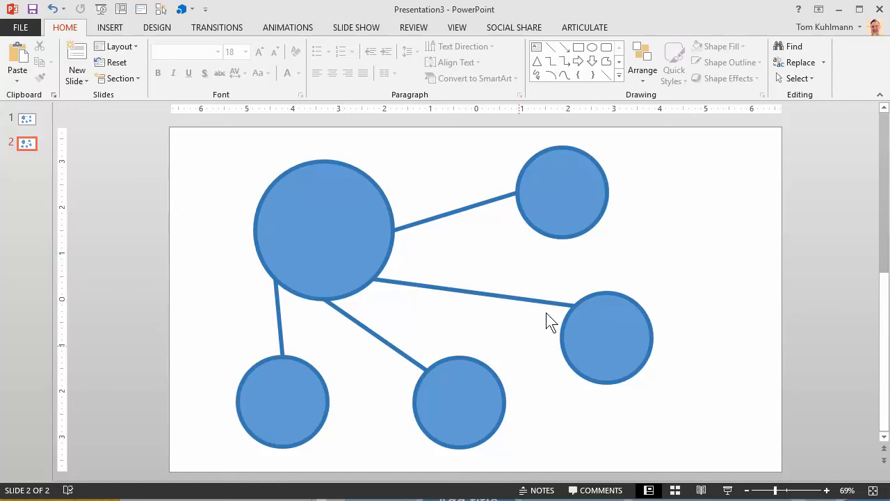
pyautogui.moveTo(331, 300)
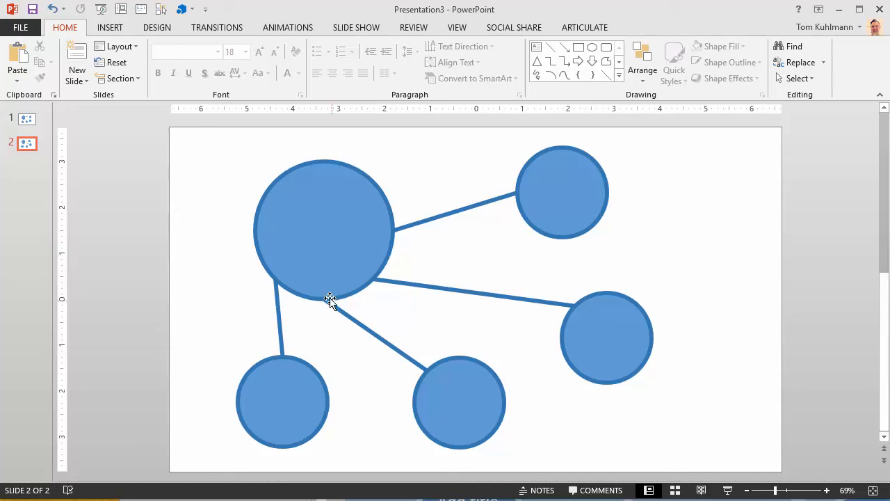
pyautogui.moveTo(310, 348)
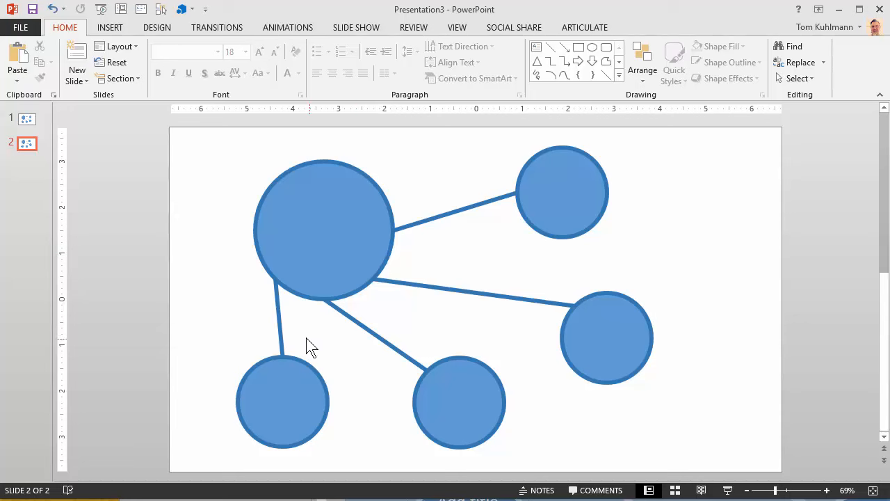
pyautogui.moveTo(420, 376)
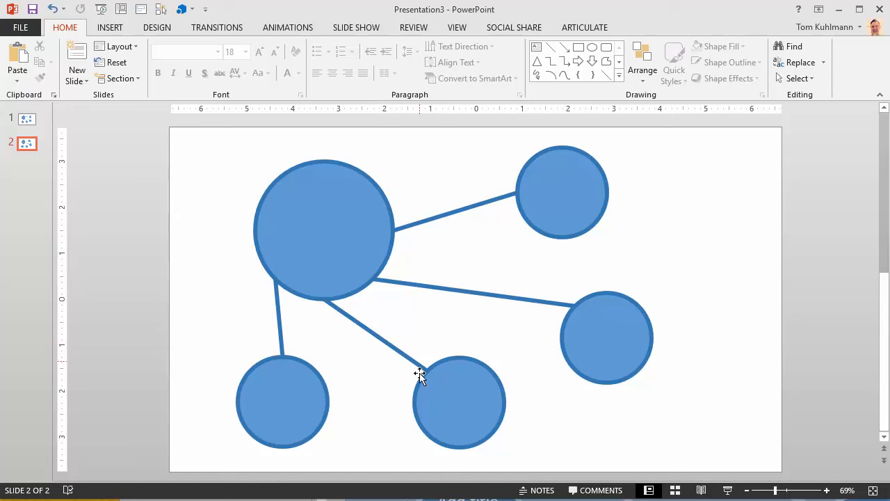
pyautogui.moveTo(524, 217)
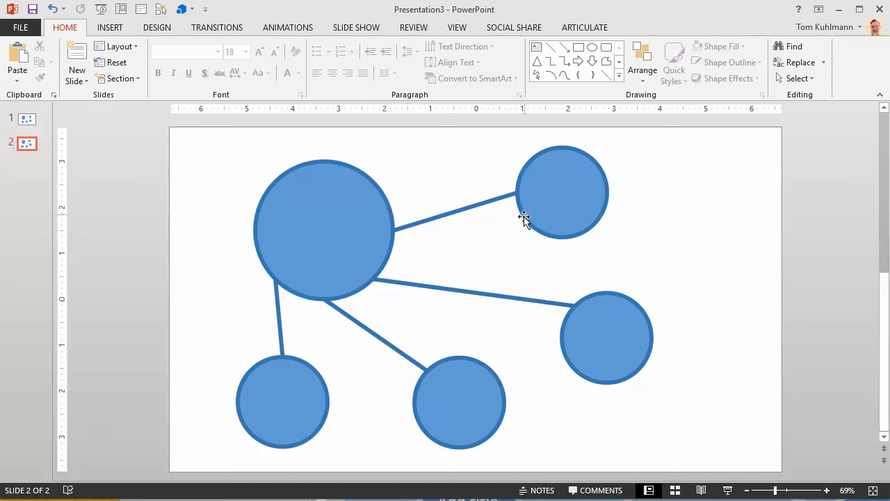
pyautogui.moveTo(424, 368)
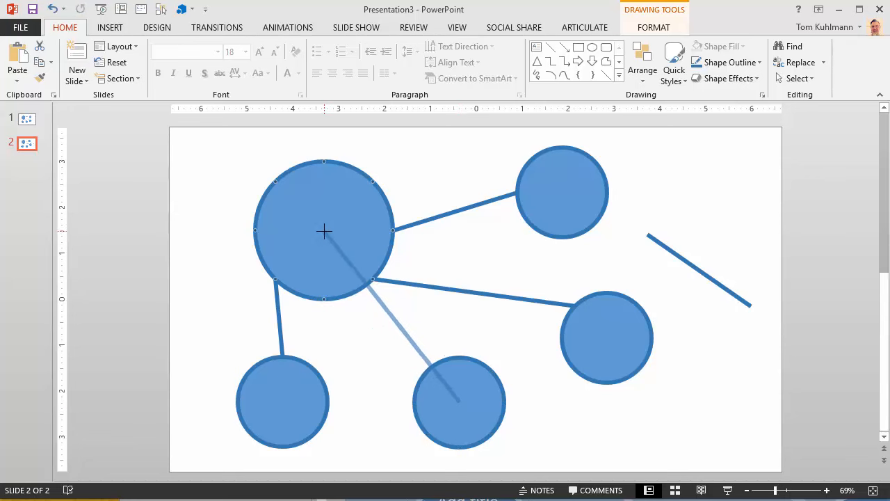
# Step: Snap the lower-middle connector to the bottom circle's centre and remove the stray right-hand line
pyautogui.click(392, 284)
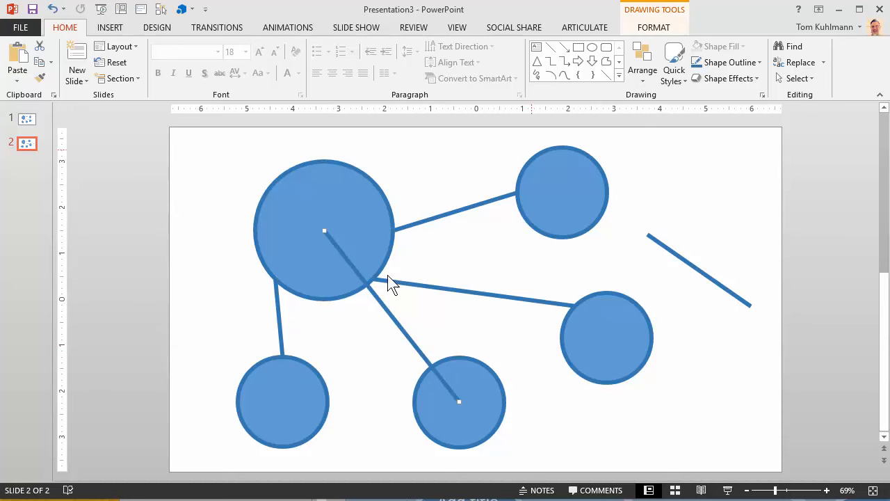
pyautogui.moveTo(641, 63)
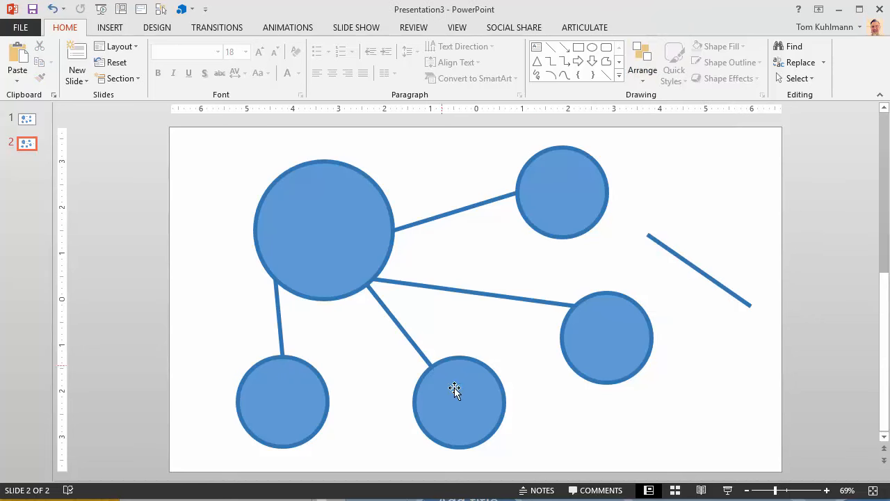
pyautogui.moveTo(518, 235)
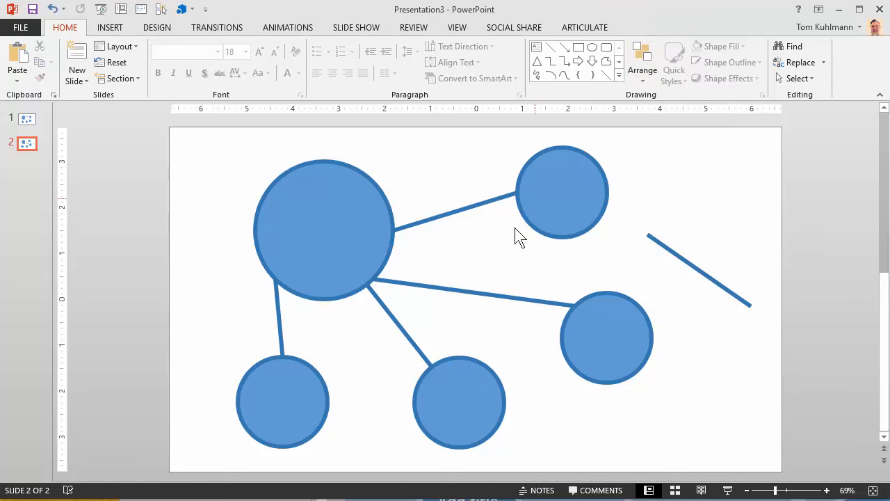
pyautogui.moveTo(478, 466)
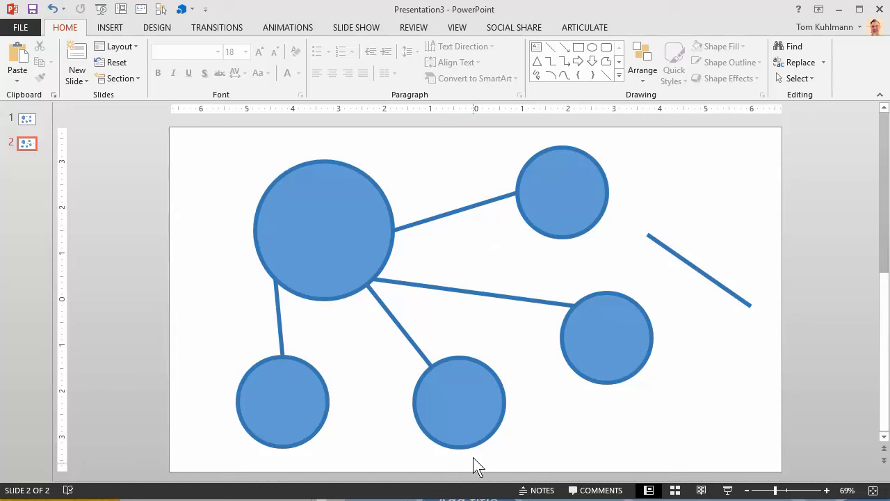
pyautogui.moveTo(472, 325)
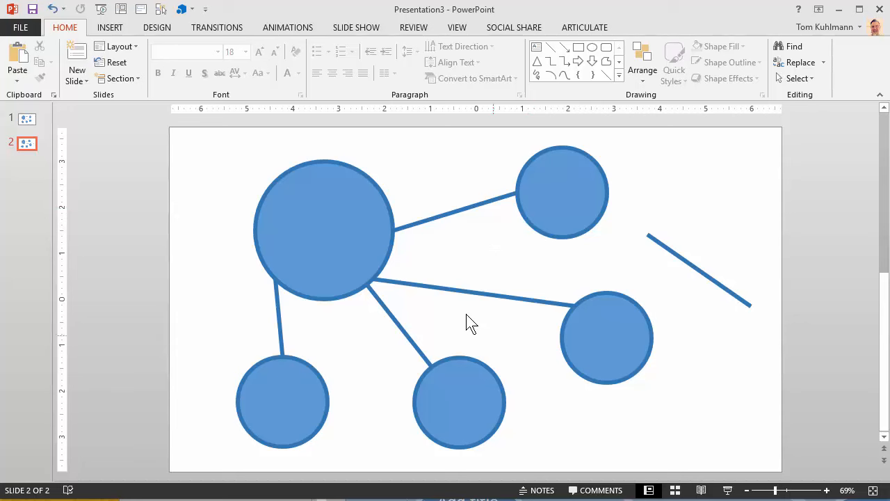
pyautogui.click(701, 271)
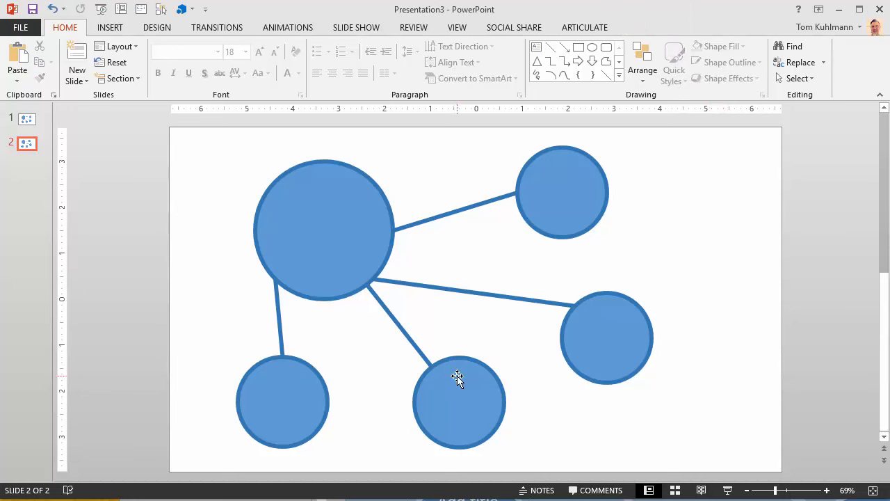
pyautogui.moveTo(457, 402)
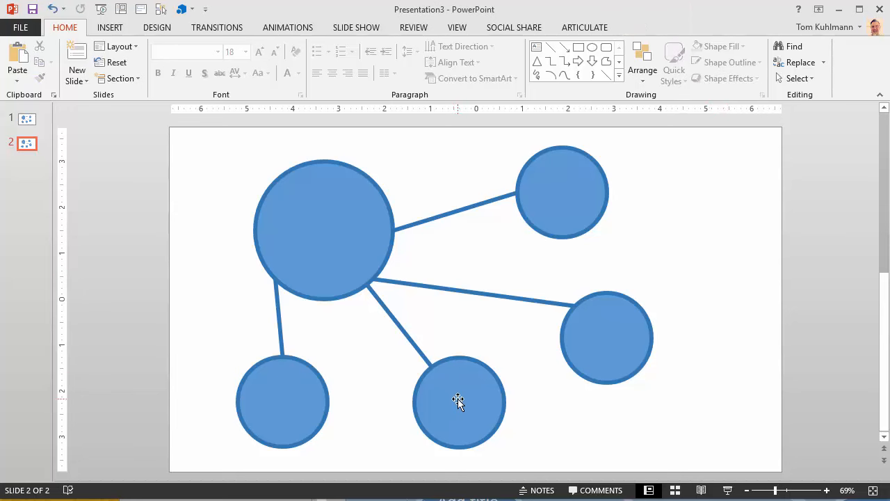
pyautogui.moveTo(411, 344)
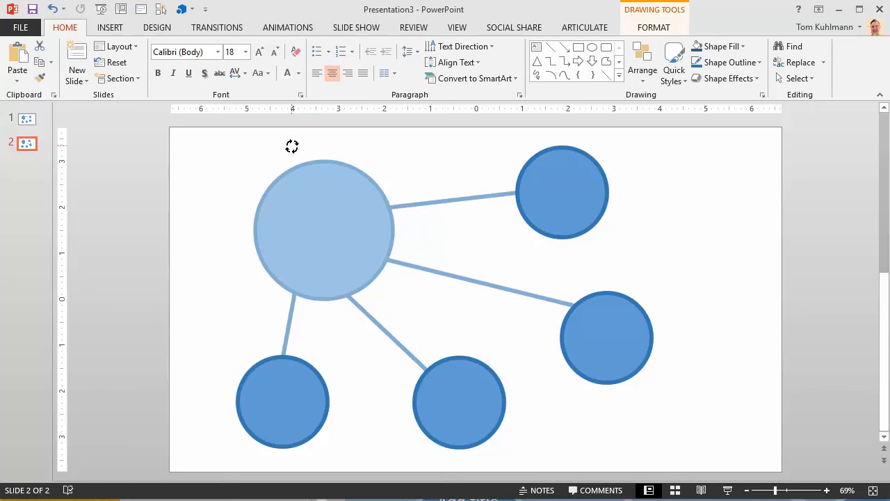
# Step: Rotate the large circle and the bottom-middle circle
pyautogui.click(282, 402)
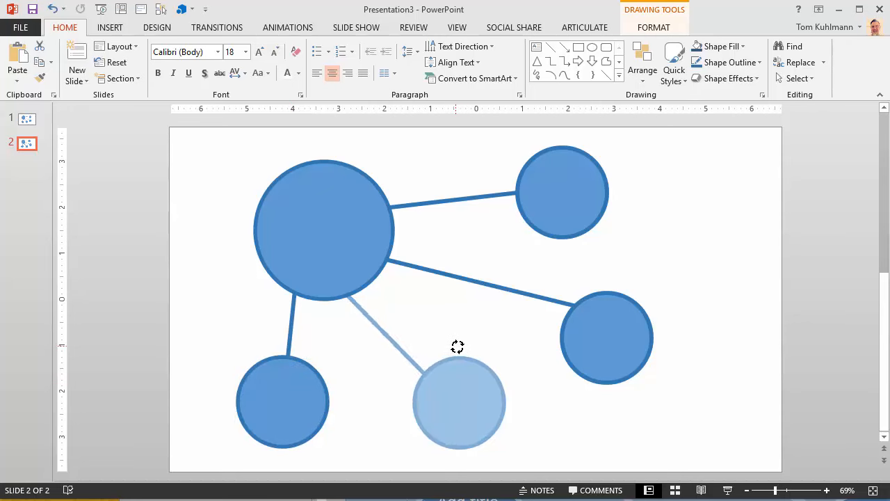
pyautogui.click(459, 403)
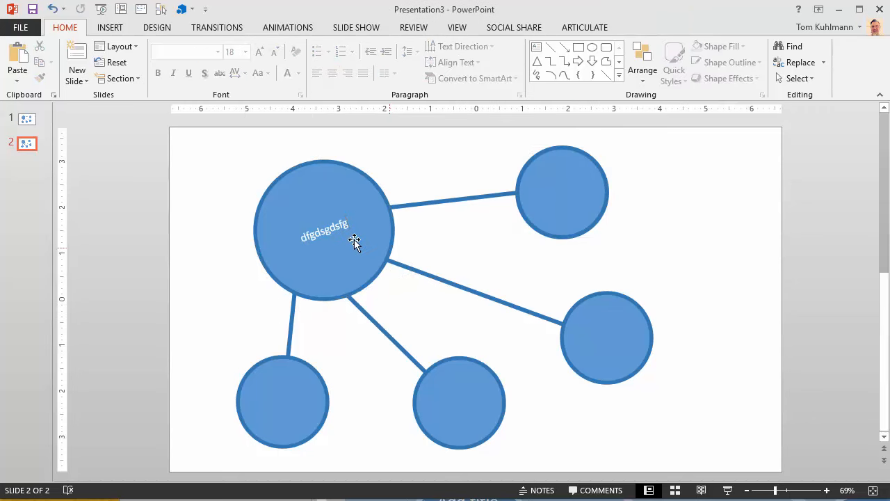
# Step: Clear the large circle's text and add a 'Dsafsakdf sakdf' text box above it
pyautogui.click(323, 233)
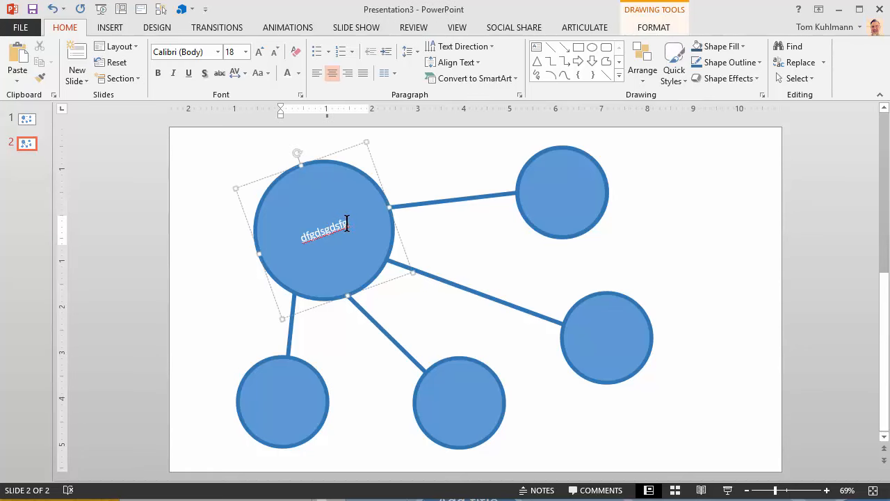
pyautogui.click(702, 184)
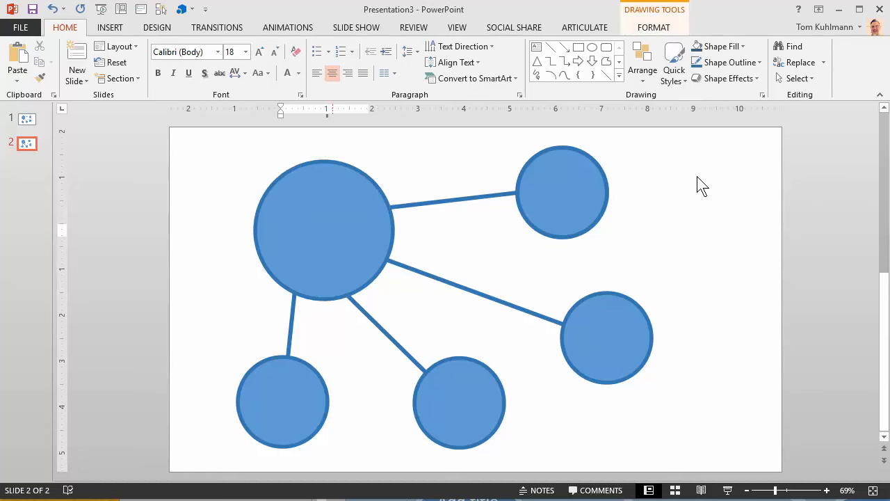
pyautogui.moveTo(633, 200); pyautogui.dragTo(707, 232)
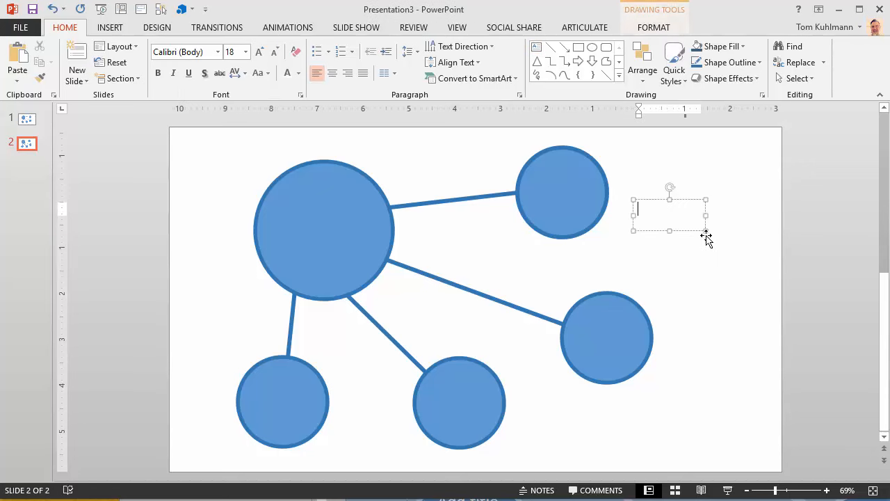
pyautogui.write('Dsafsakdf sakdf')
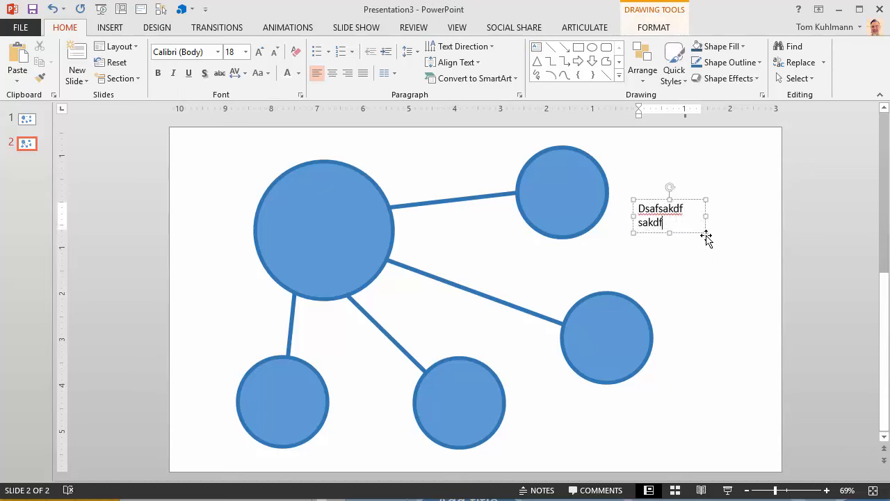
pyautogui.moveTo(669, 216); pyautogui.dragTo(410, 212)
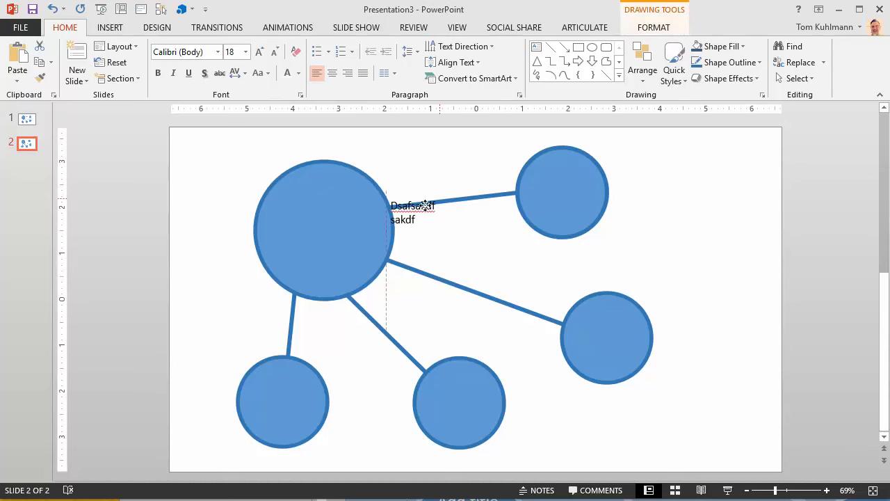
pyautogui.moveTo(412, 212); pyautogui.dragTo(313, 222)
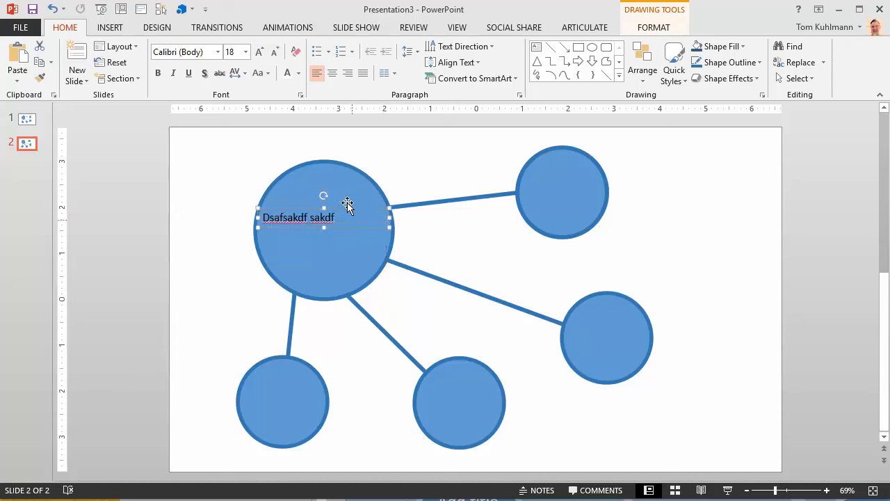
pyautogui.moveTo(287, 266)
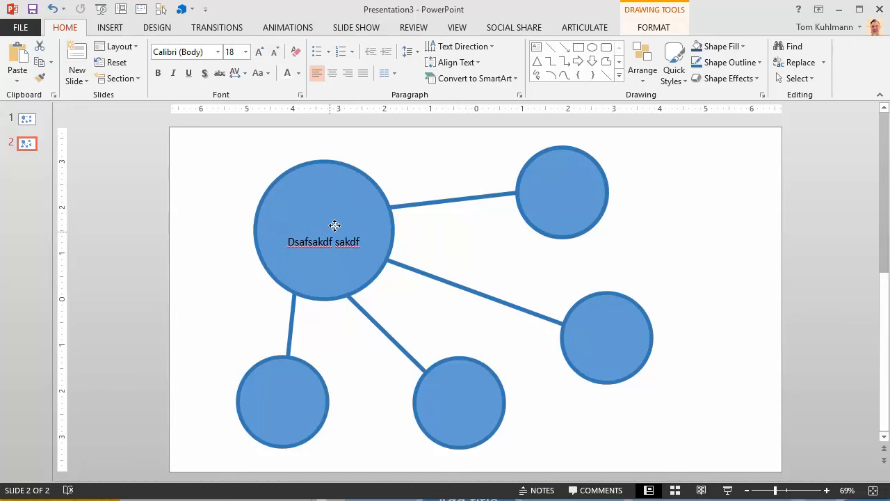
pyautogui.click(324, 241)
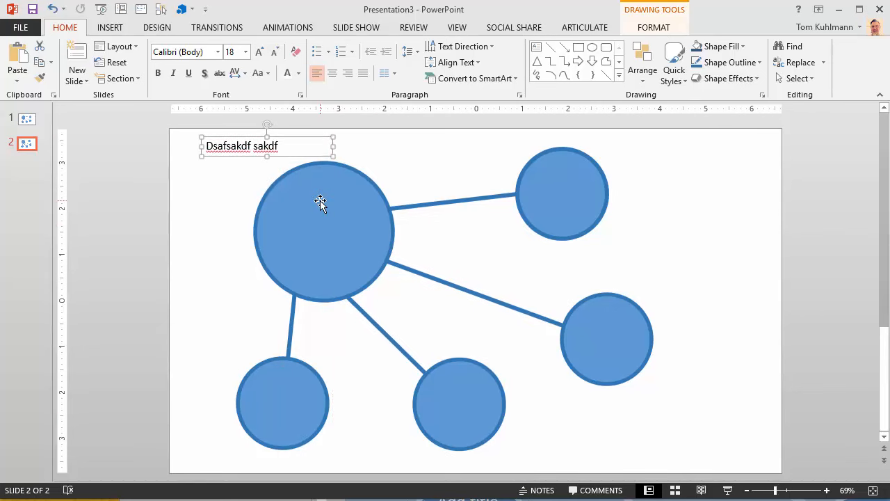
pyautogui.moveTo(391, 216)
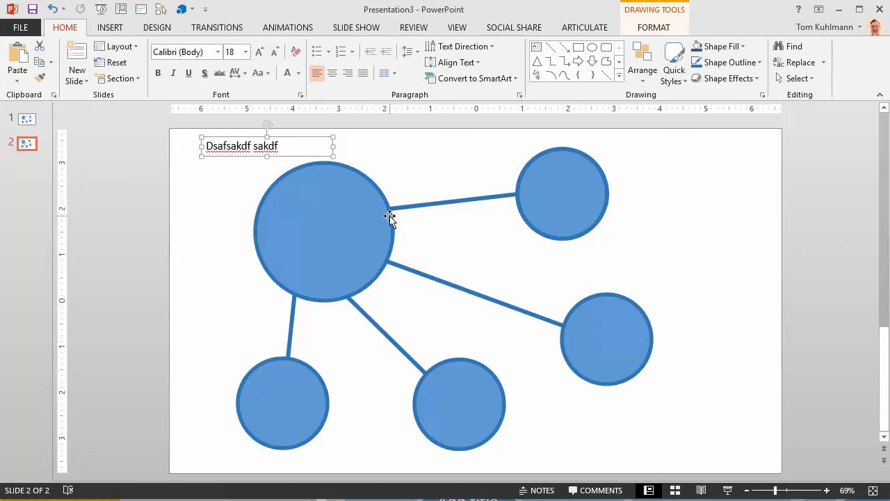
# Step: Turn on Edit Points for the large circle and open a point's options on its outline
pyautogui.rightClick(389, 216)
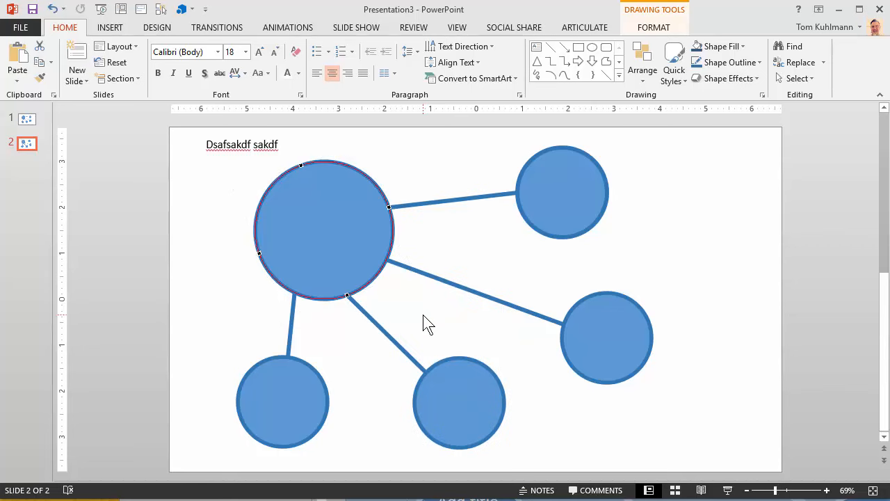
pyautogui.moveTo(345, 295)
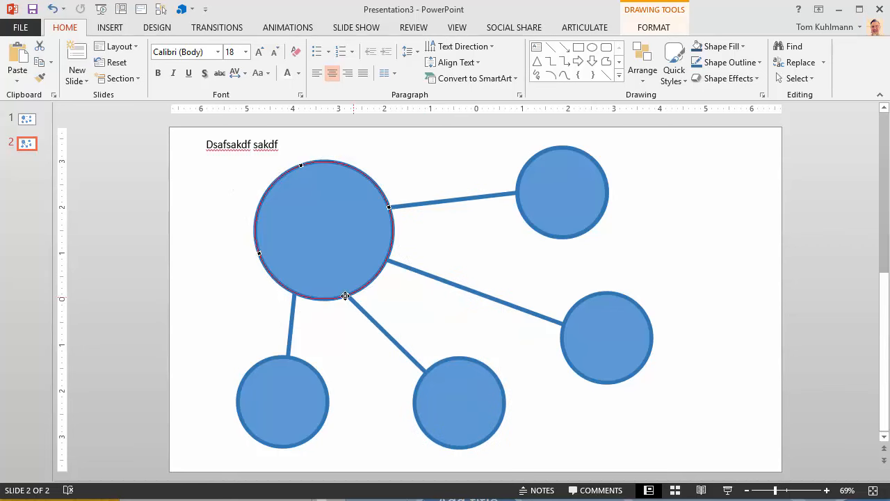
pyautogui.moveTo(391, 236)
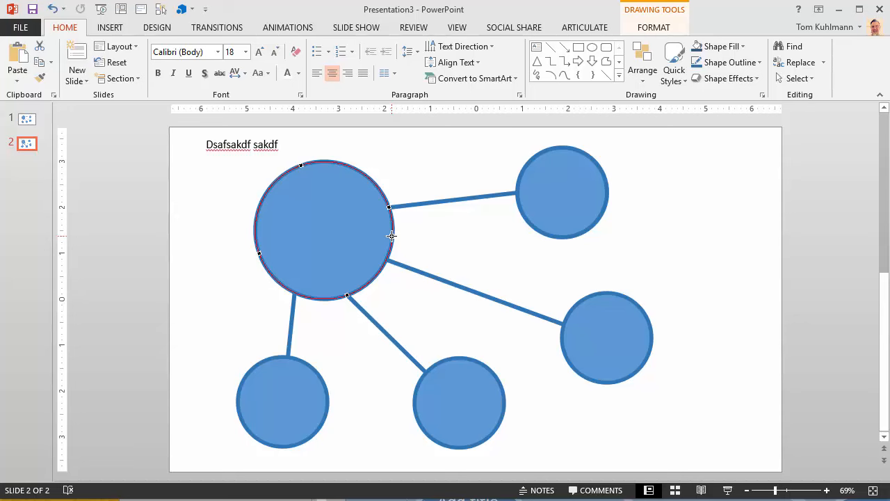
pyautogui.rightClick(392, 235)
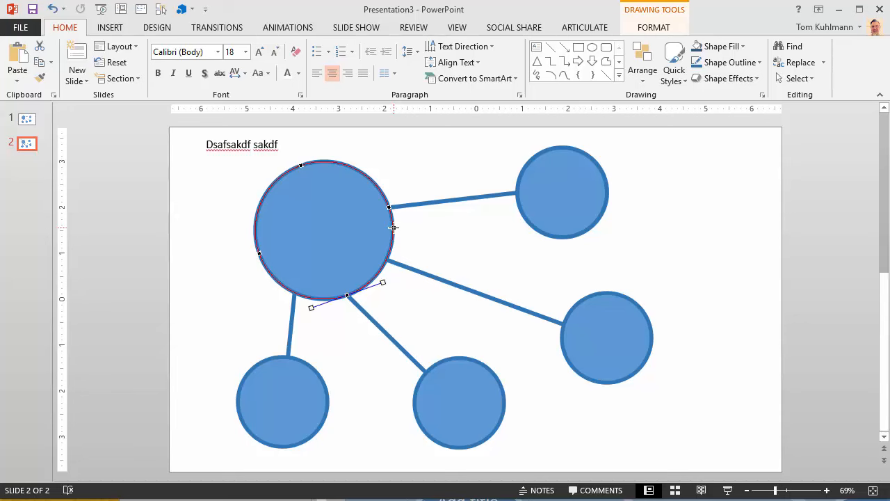
pyautogui.moveTo(589, 27)
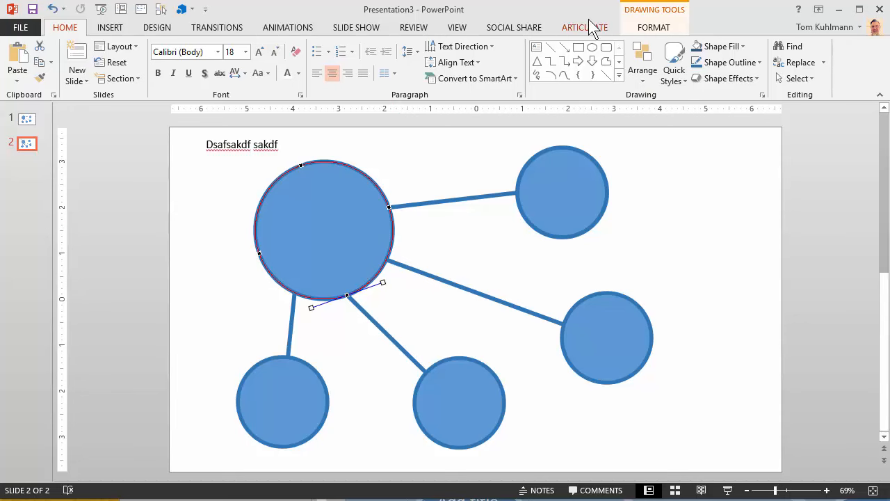
# Step: Draw a triangle right of the top circle and move the large circle's connector end onto it
pyautogui.moveTo(648, 186); pyautogui.dragTo(733, 290)
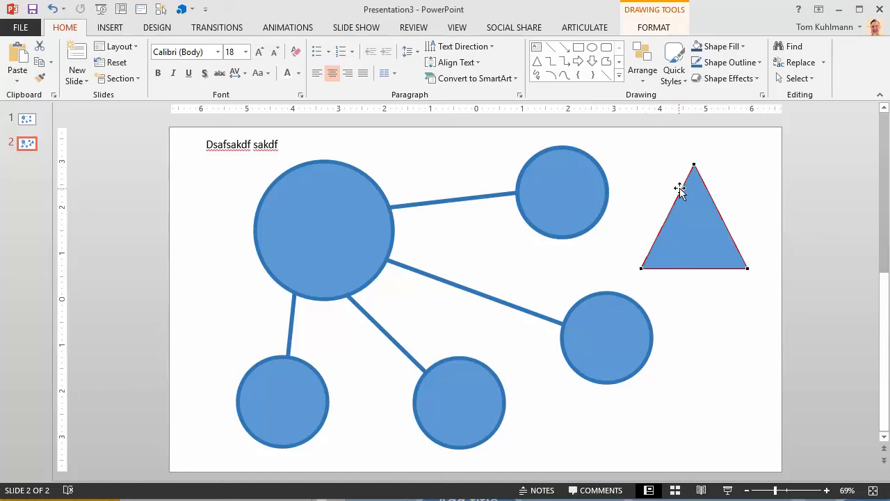
pyautogui.moveTo(708, 205)
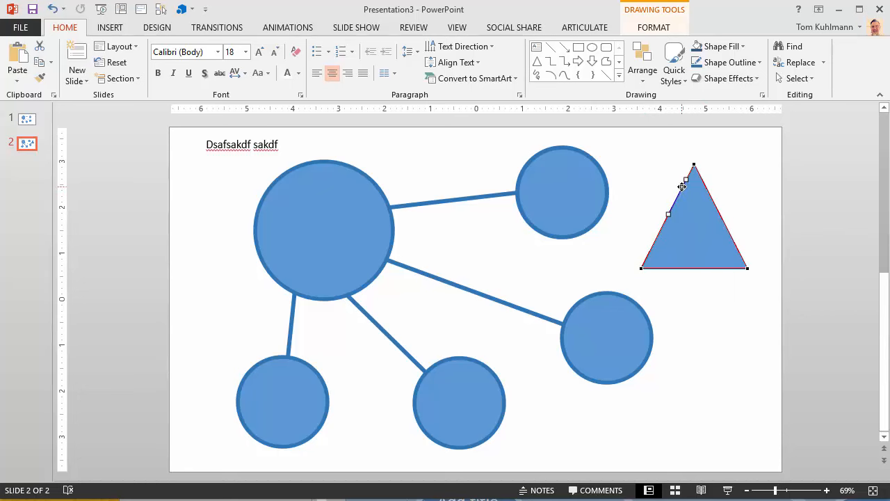
pyautogui.moveTo(645, 225)
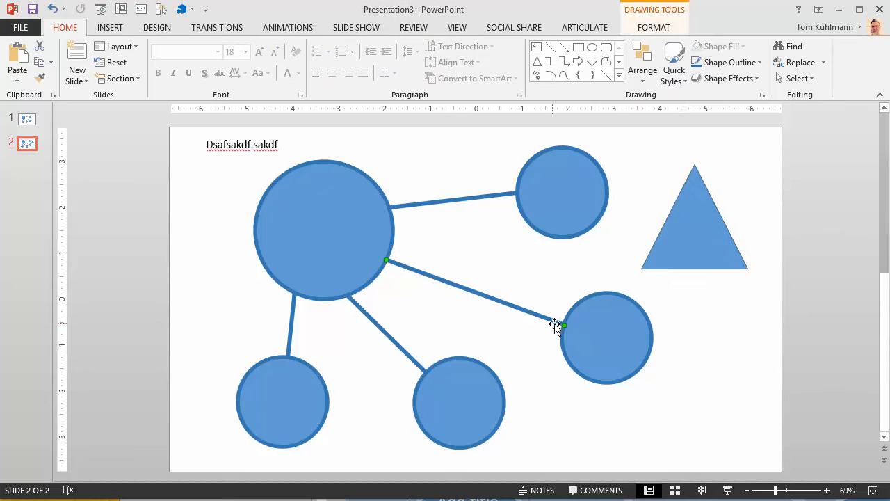
pyautogui.moveTo(556, 325); pyautogui.dragTo(682, 207)
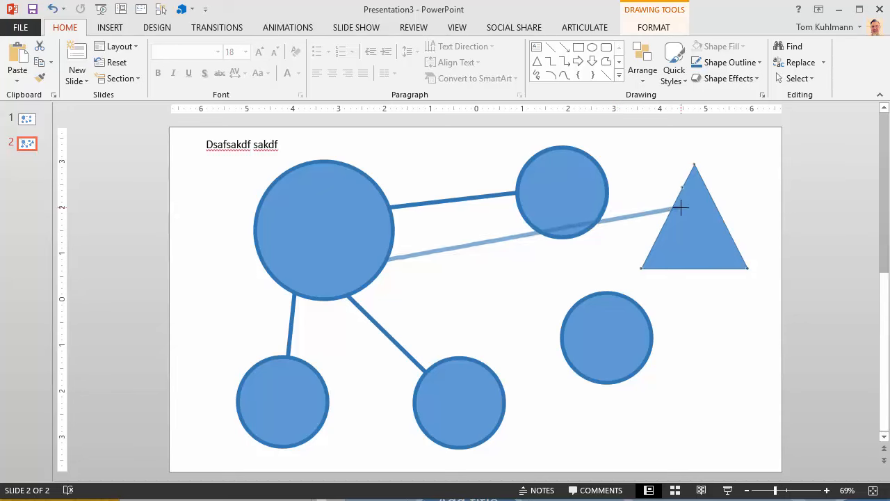
pyautogui.moveTo(680, 206); pyautogui.dragTo(683, 182)
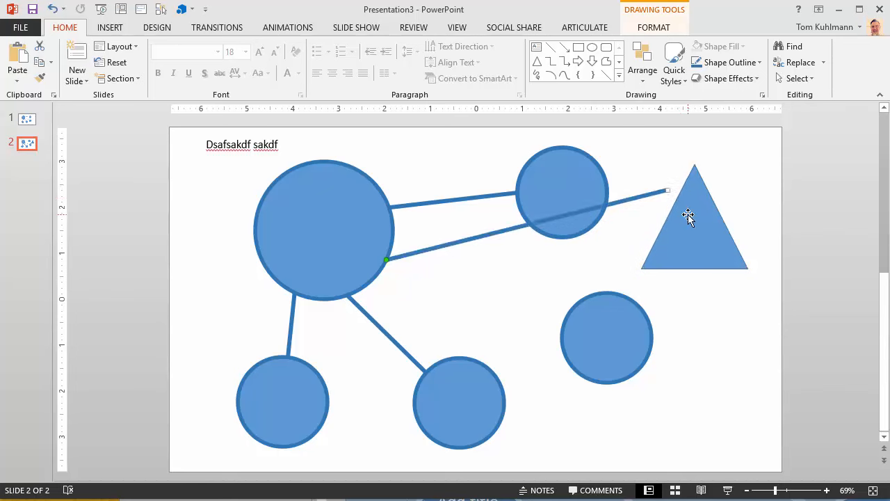
pyautogui.click(693, 219)
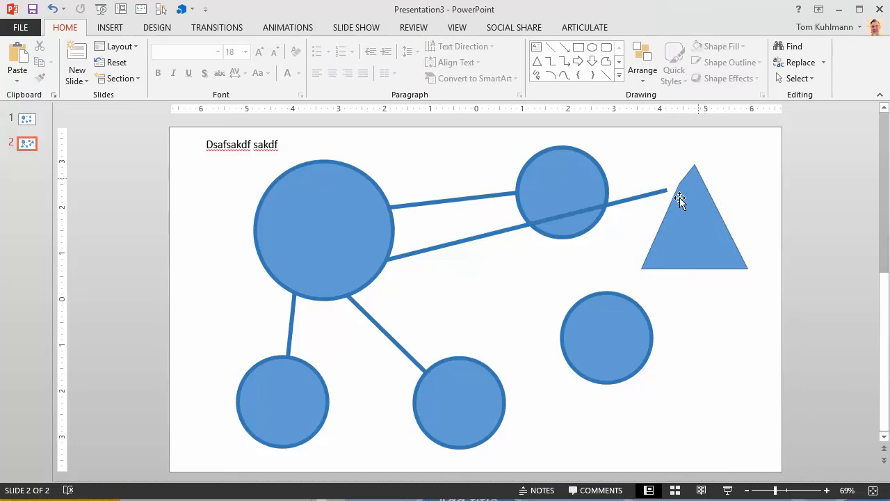
pyautogui.moveTo(378, 186)
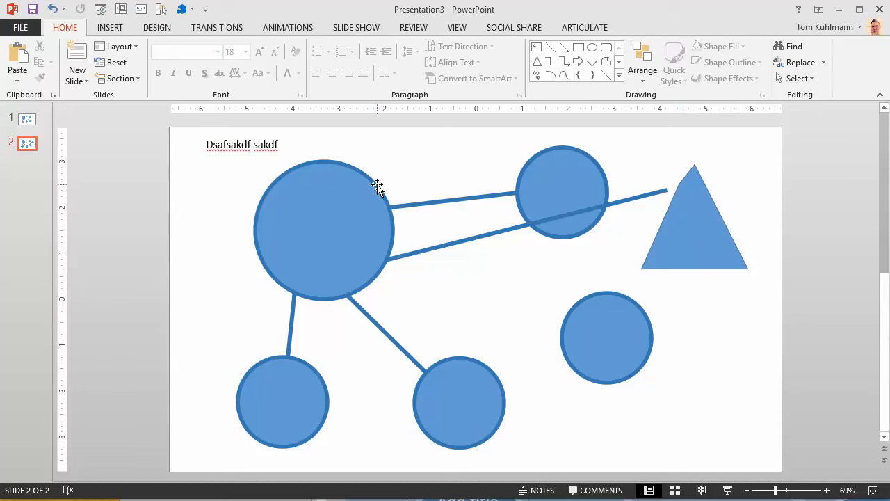
# Step: Select the large circle, then the line joining it to the top circle
pyautogui.click(323, 229)
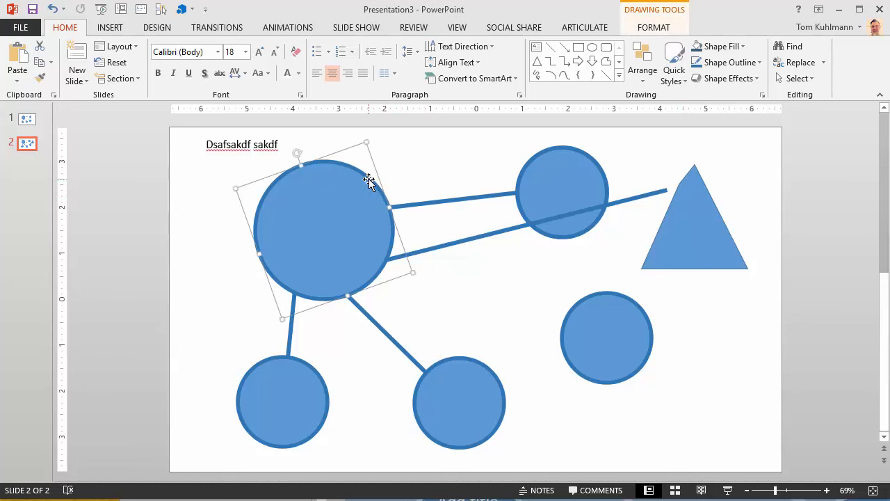
pyautogui.moveTo(400, 212)
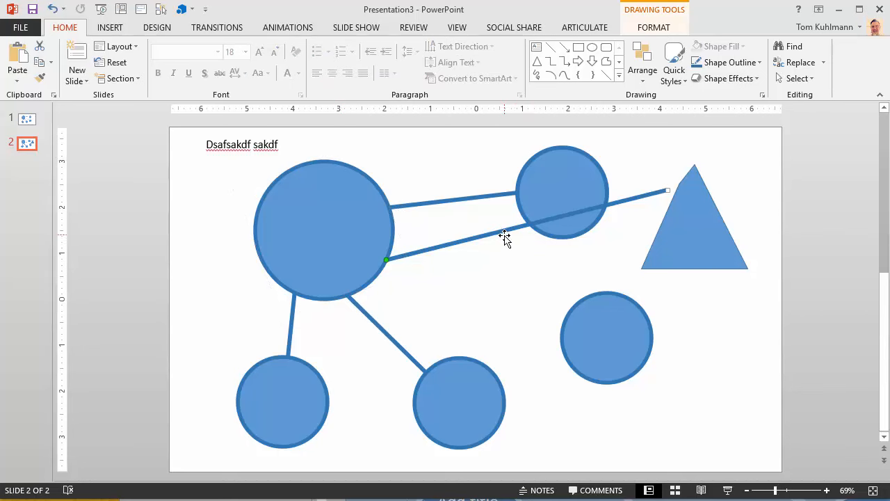
pyautogui.moveTo(699, 196)
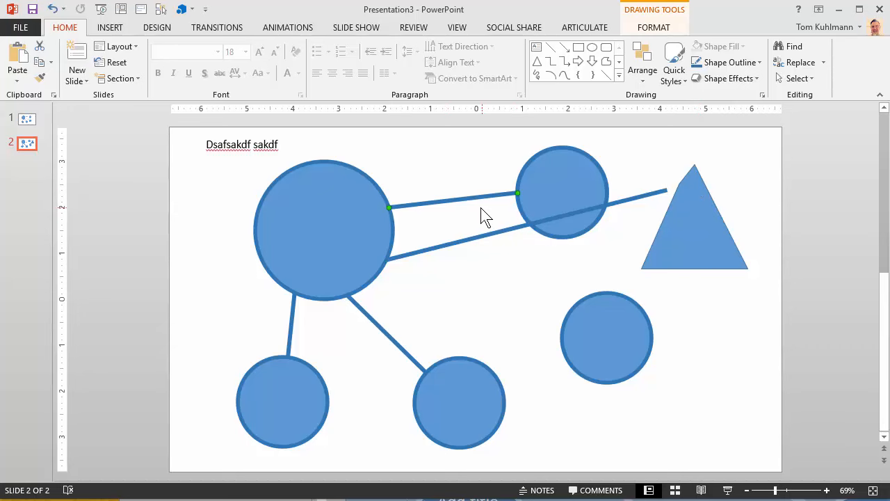
pyautogui.click(323, 229)
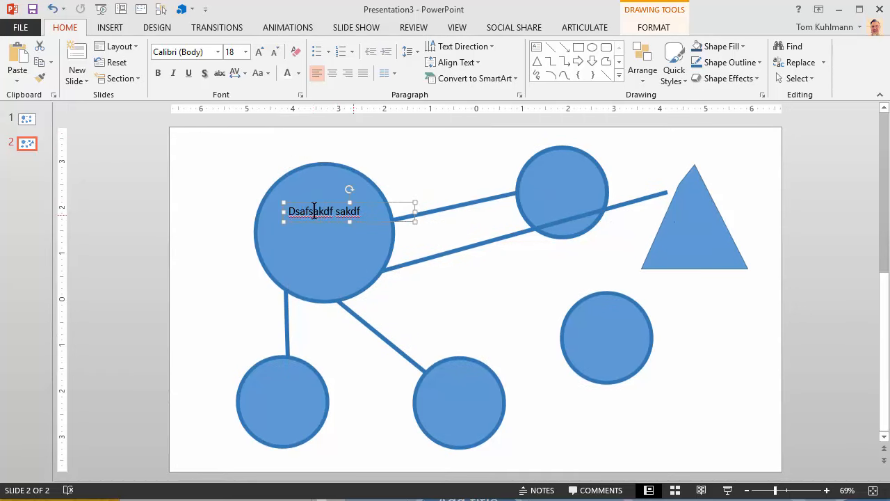
pyautogui.moveTo(356, 286)
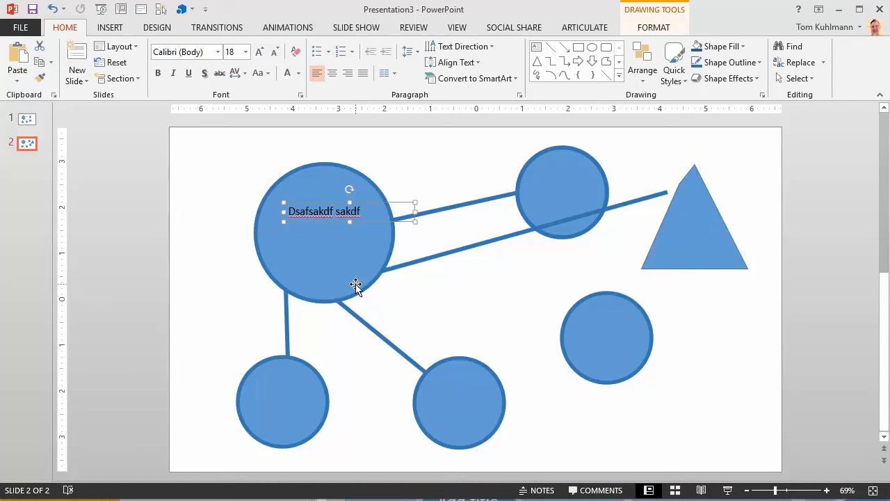